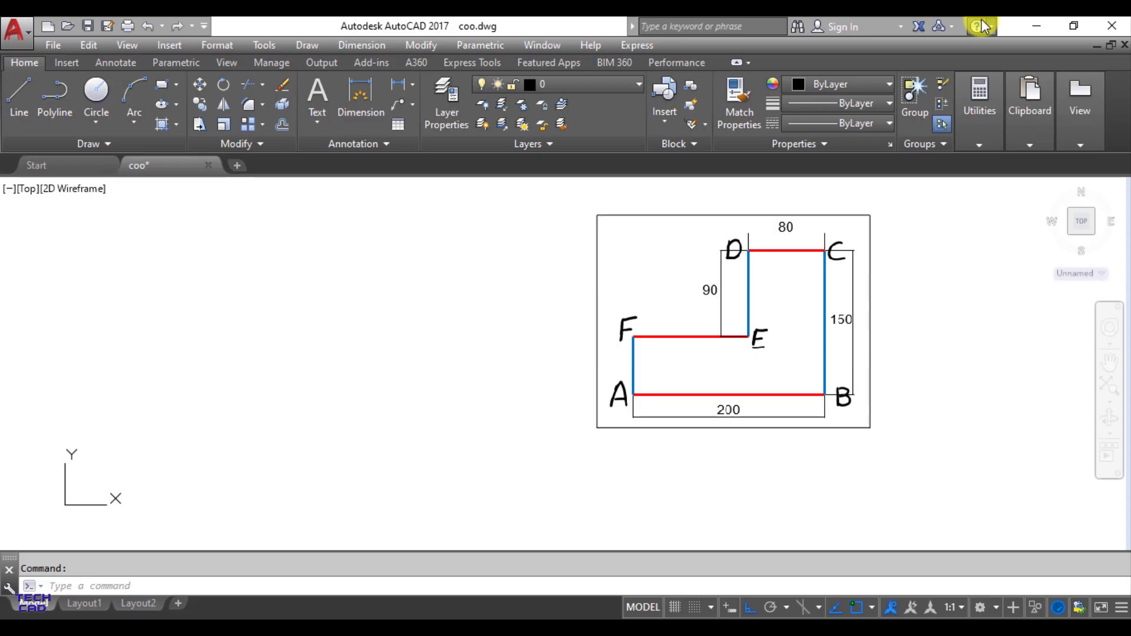
text(@LENGTH OF LINE < ANGLE OF LINE)
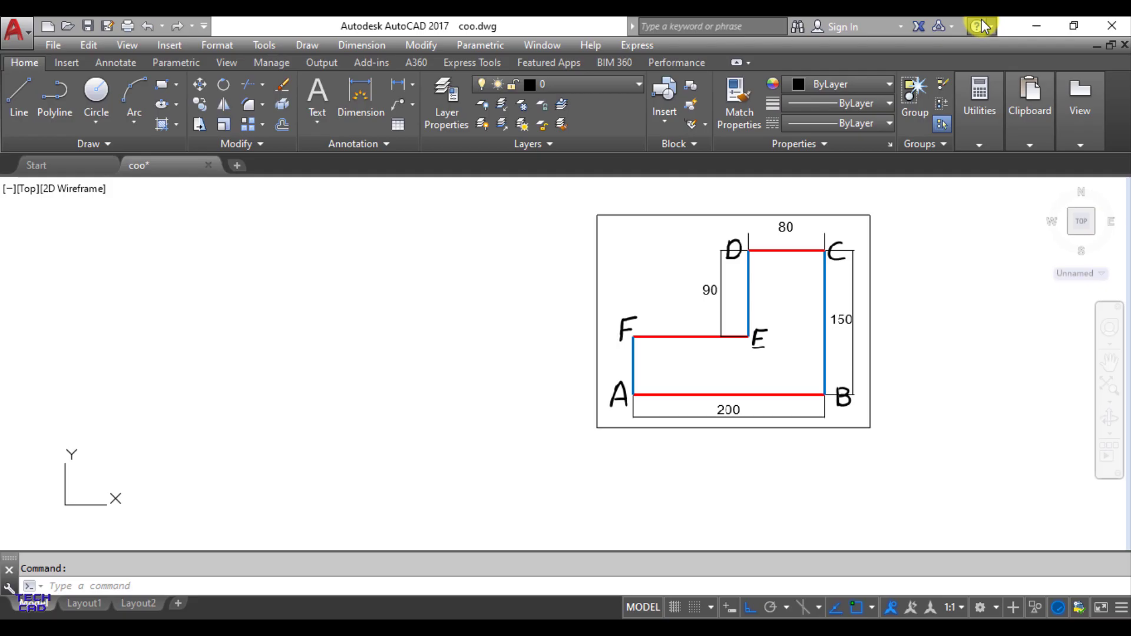
mouse_move(982, 28)
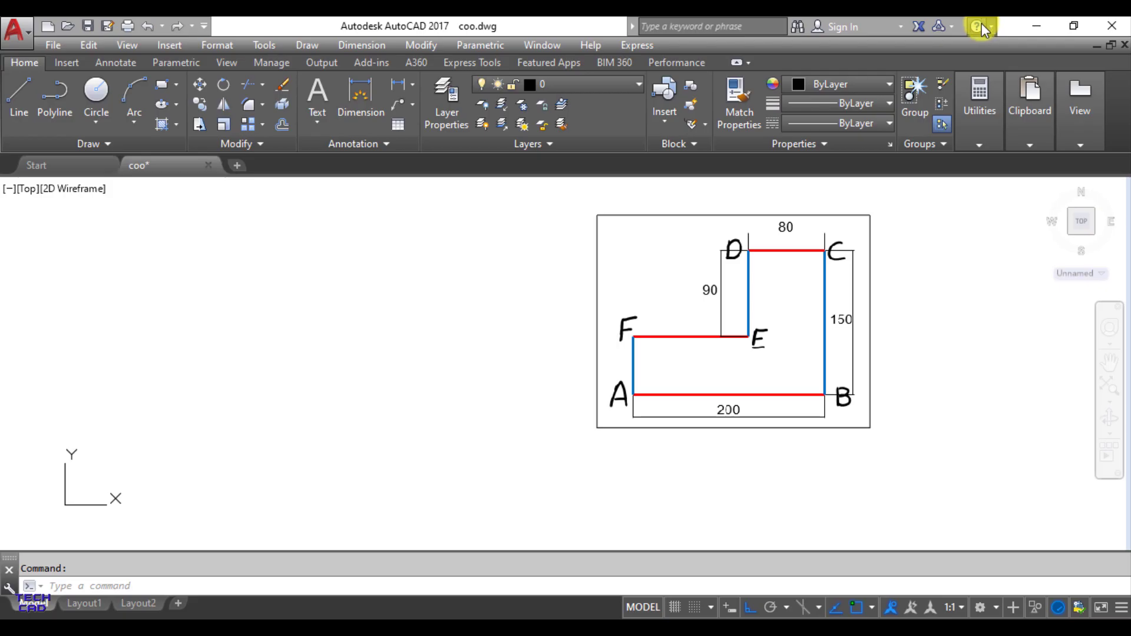
mouse_move(404, 459)
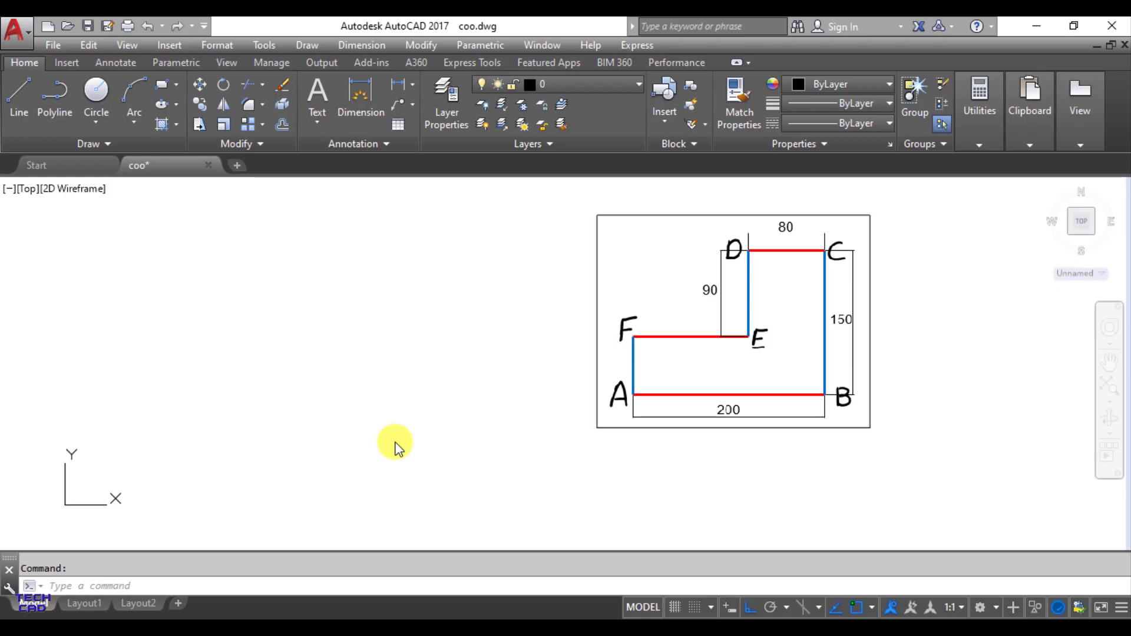
mouse_move(689, 403)
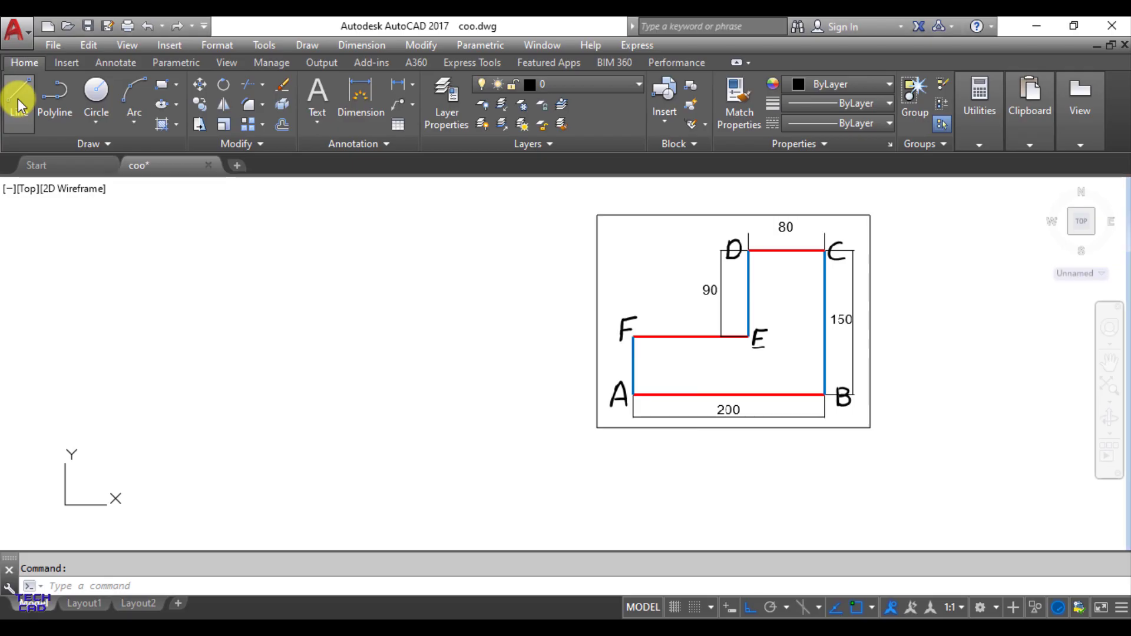
click(18, 102)
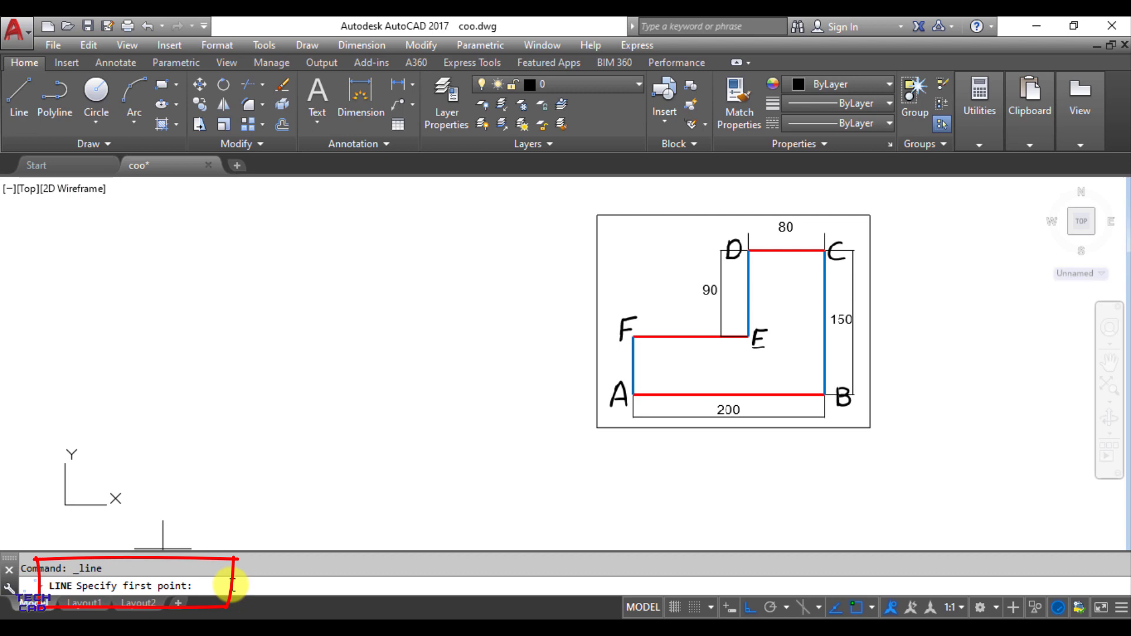
text(0,0)
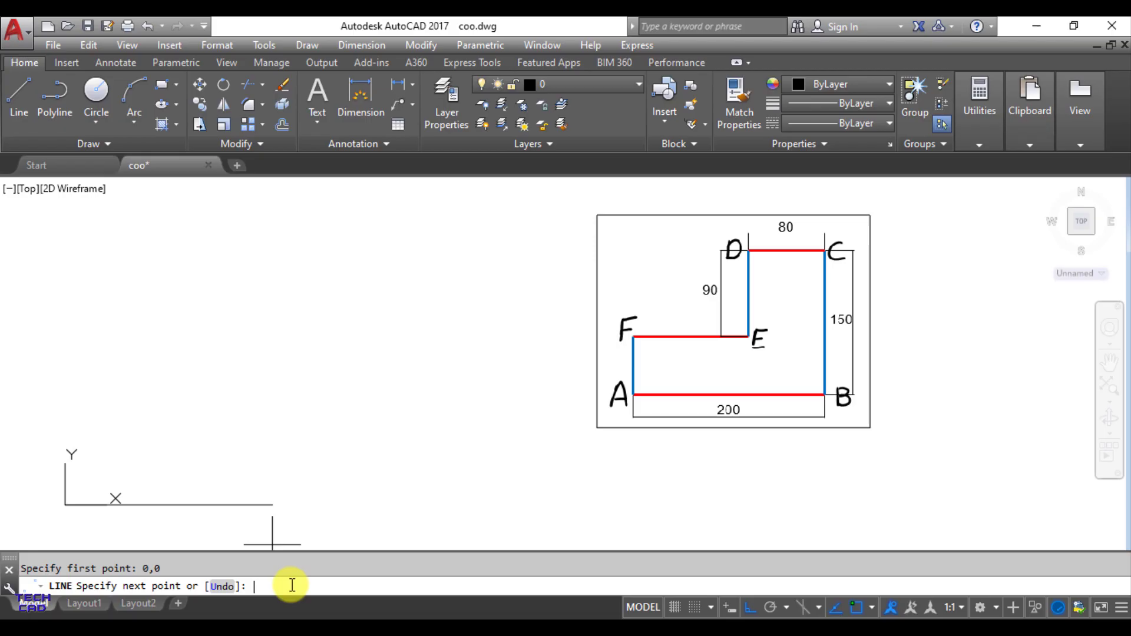
text(@)
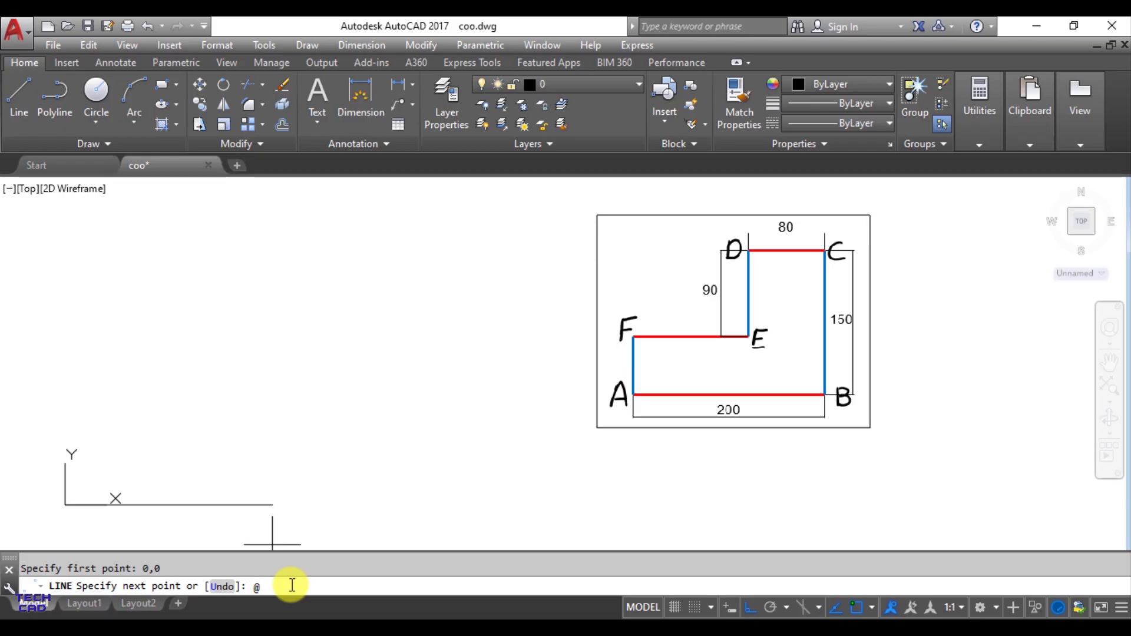
text(200)
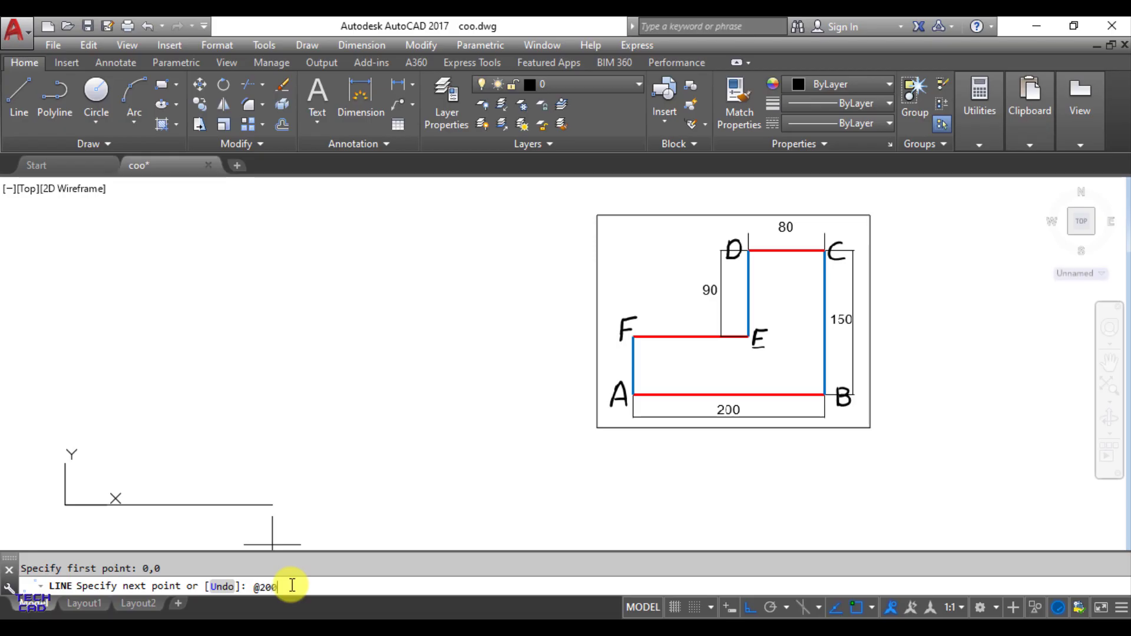
text(<)
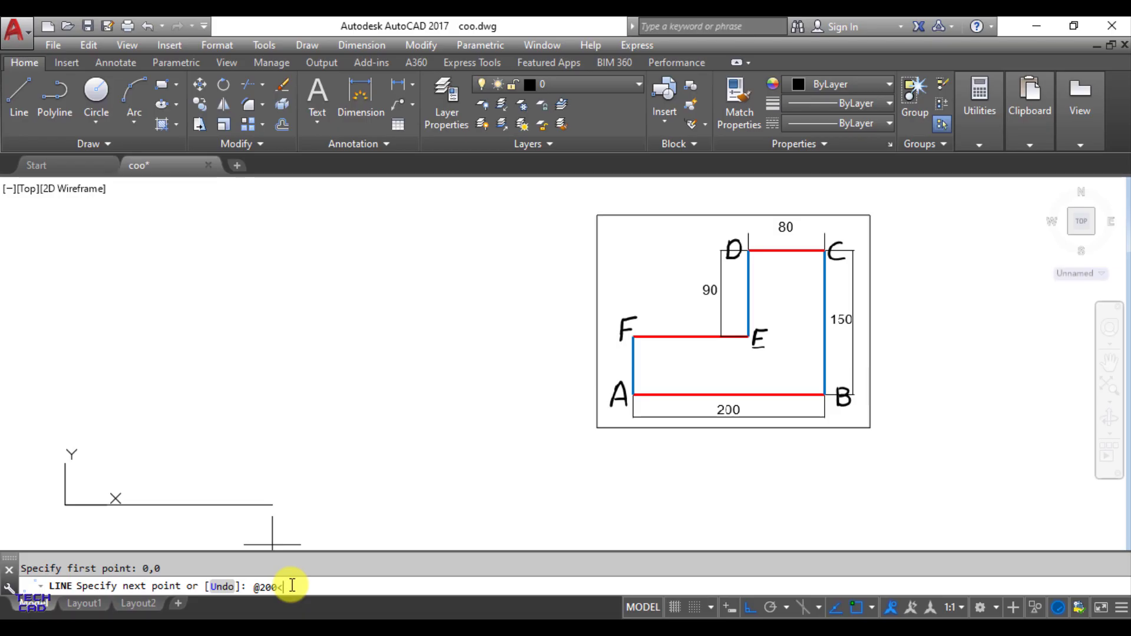
text(0)
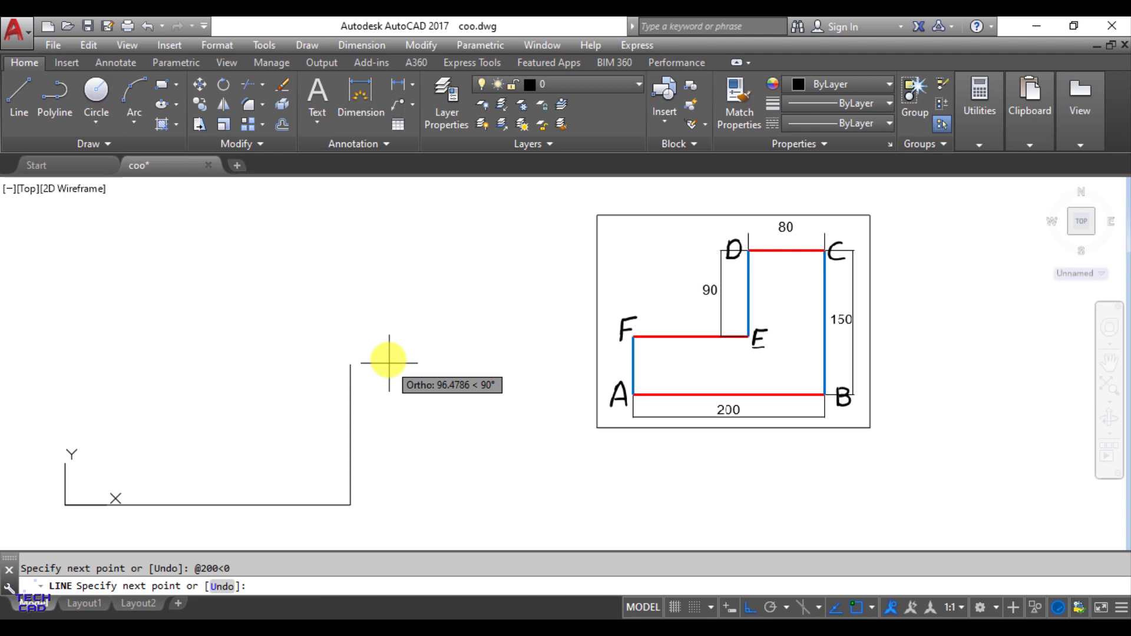
mouse_move(389, 361)
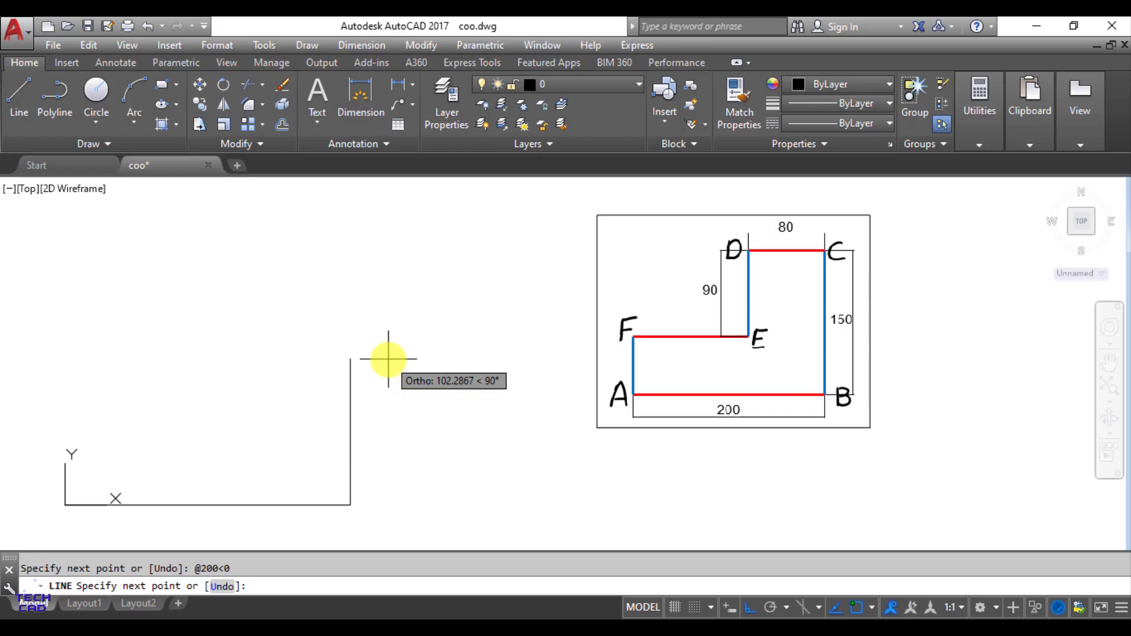
text(@)
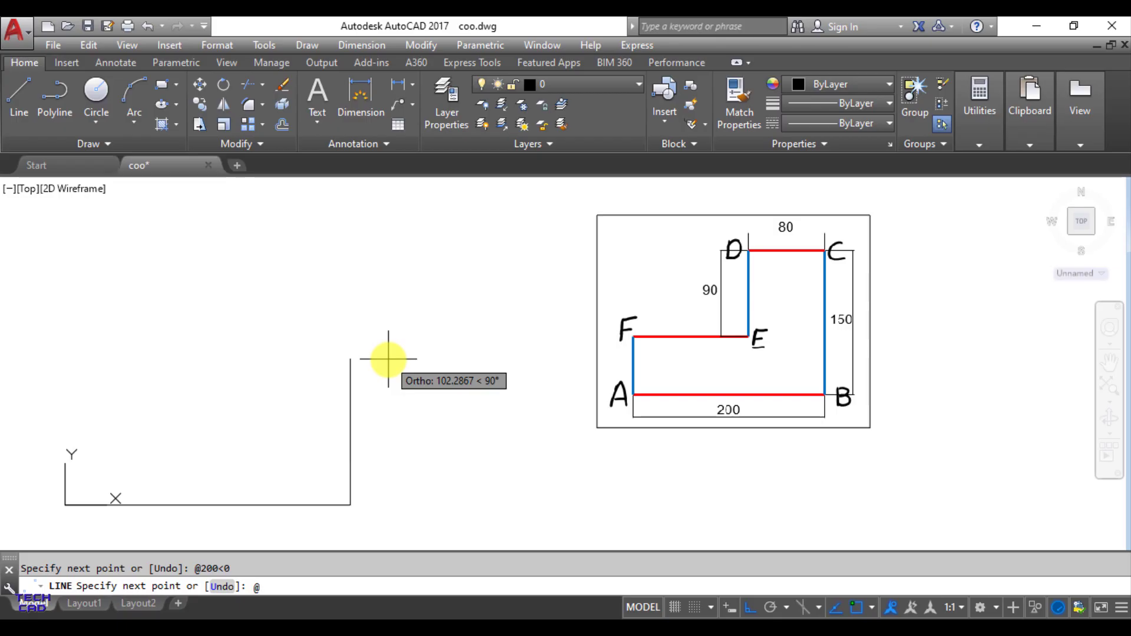
text(150<90)
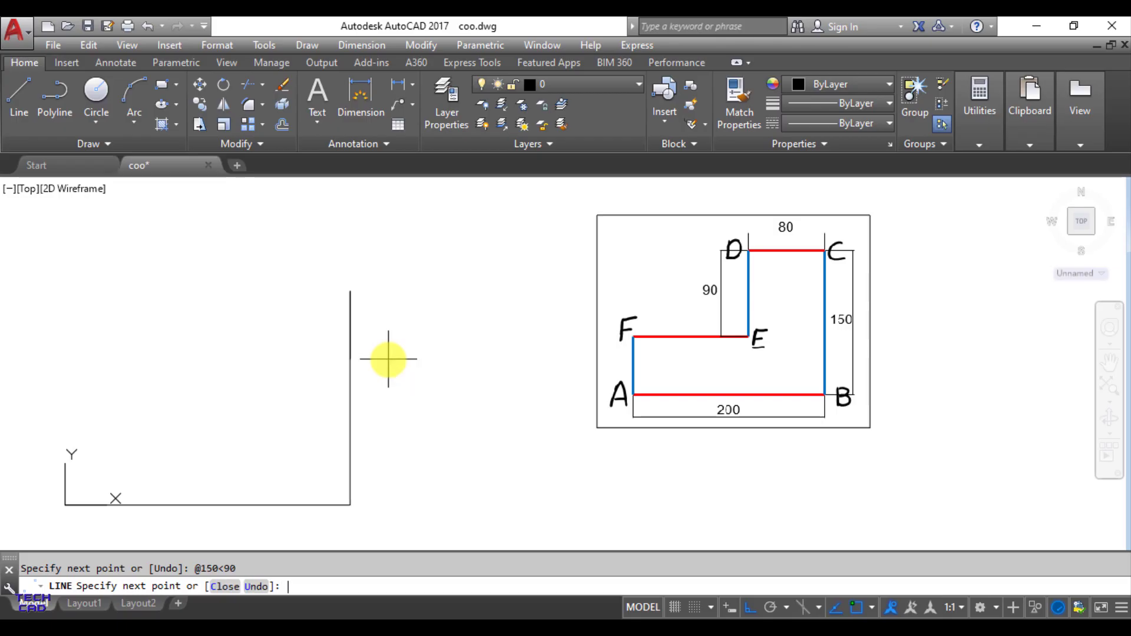
mouse_move(240, 281)
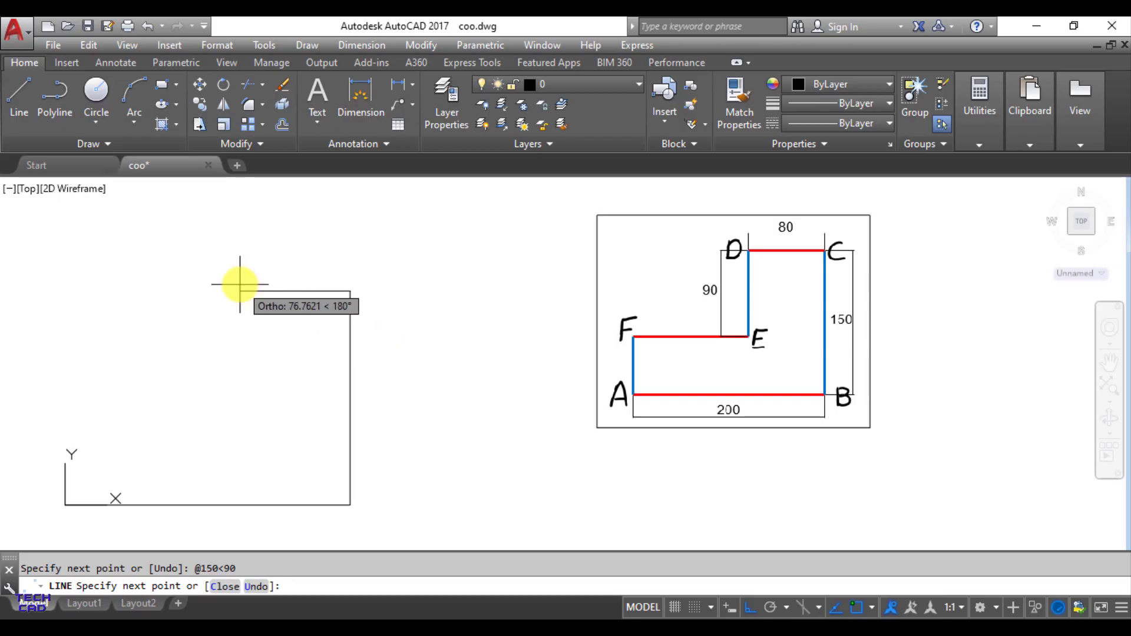
mouse_move(240, 283)
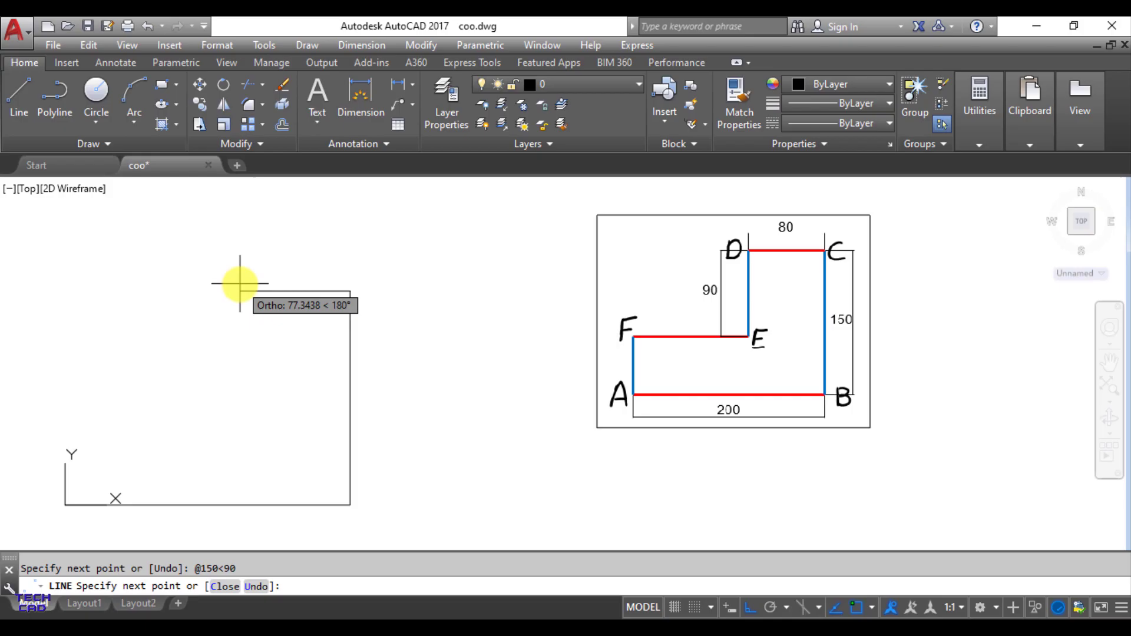
text(@)
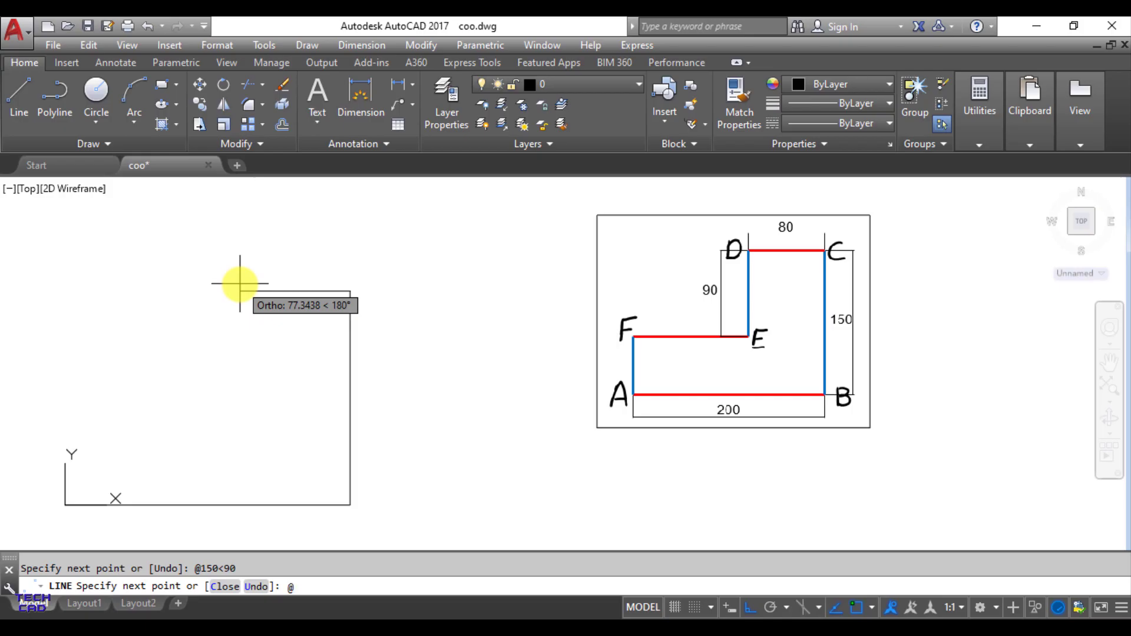
text(80<)
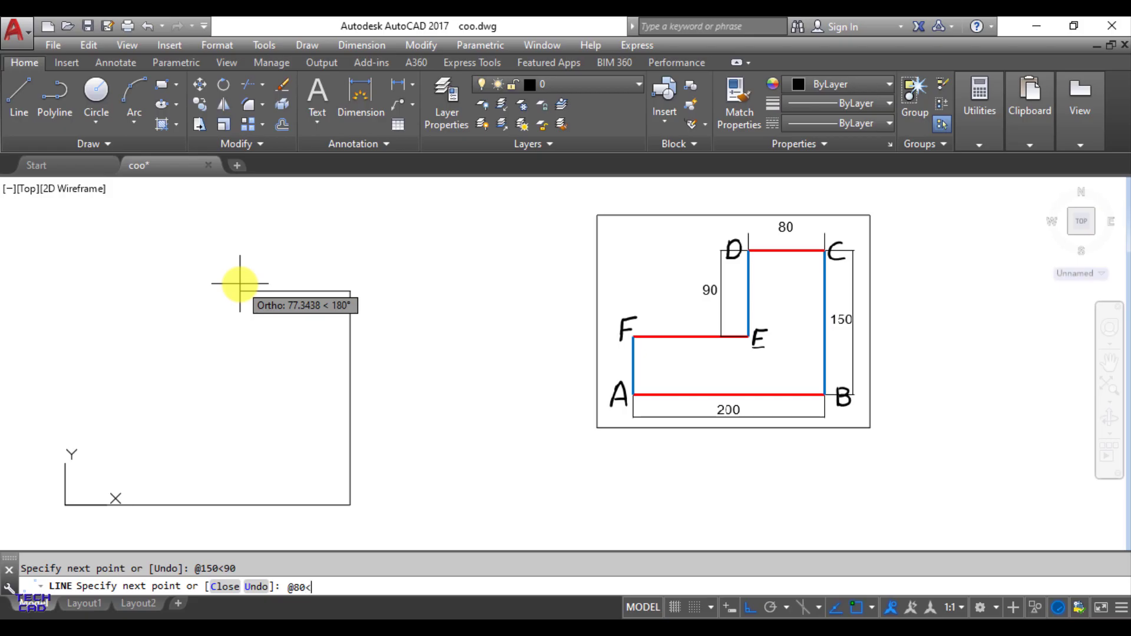
text(180)
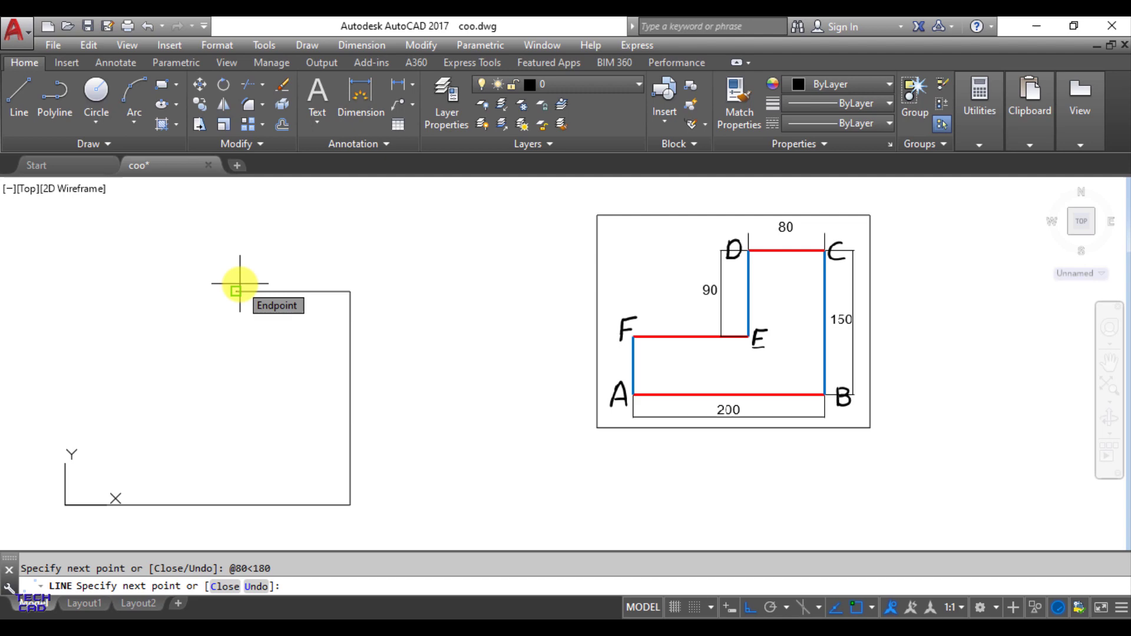
mouse_move(202, 380)
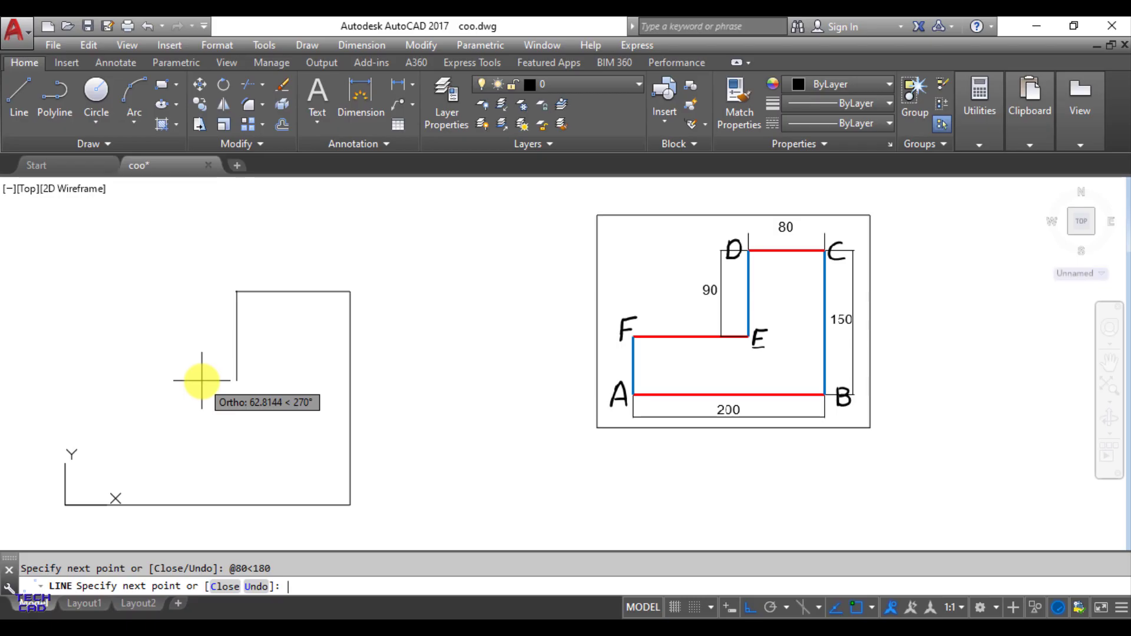
text(@)
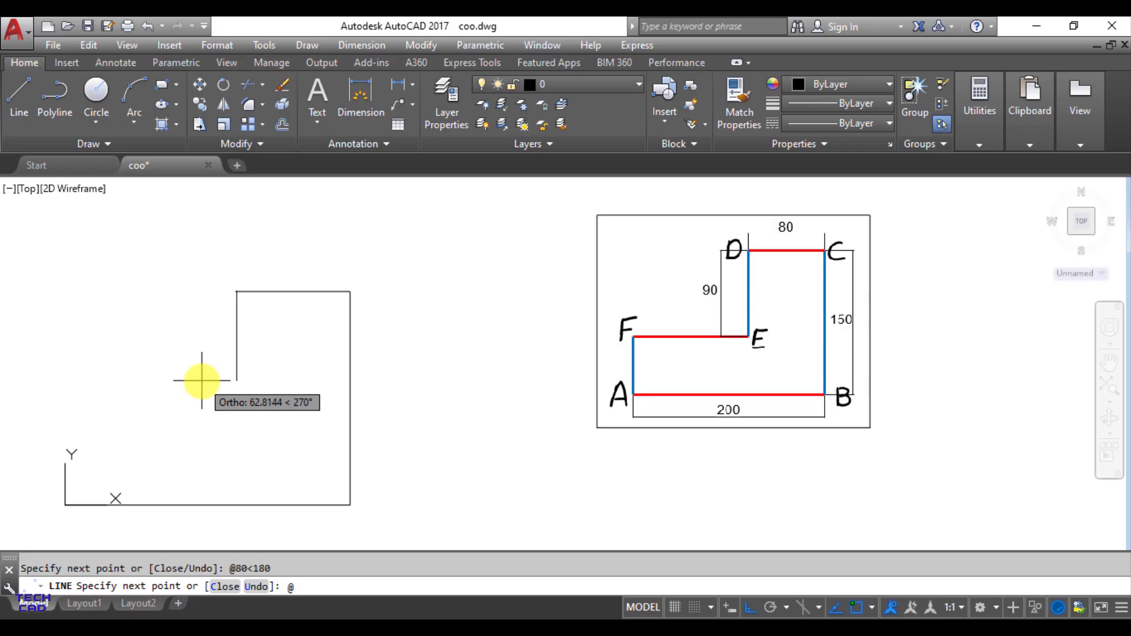
text(@90)
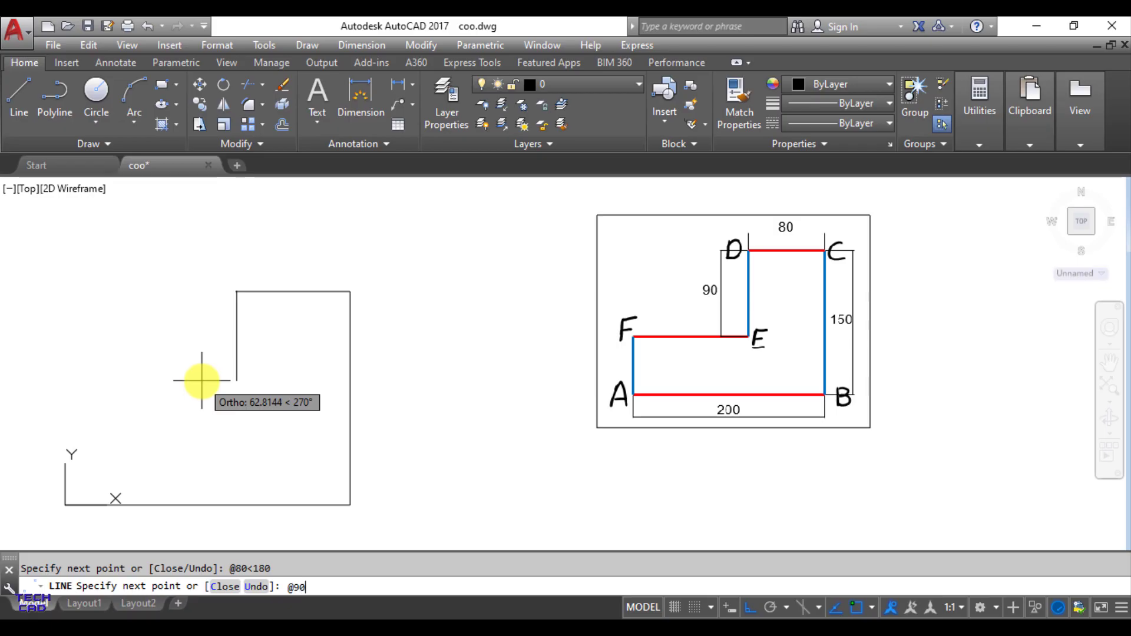
text(<)
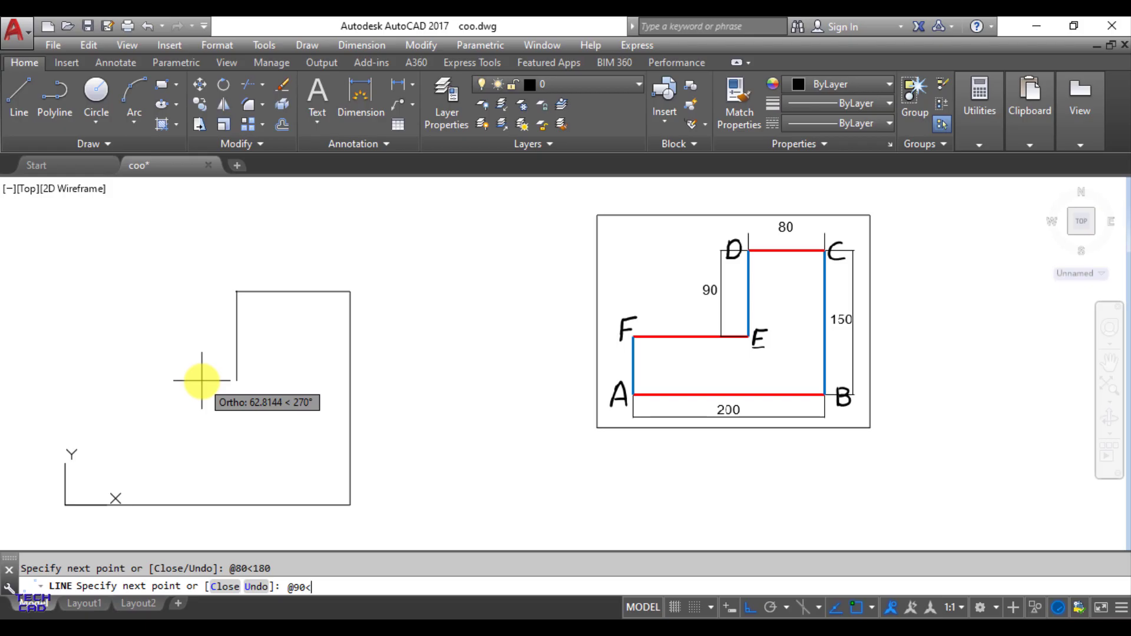
text(270)
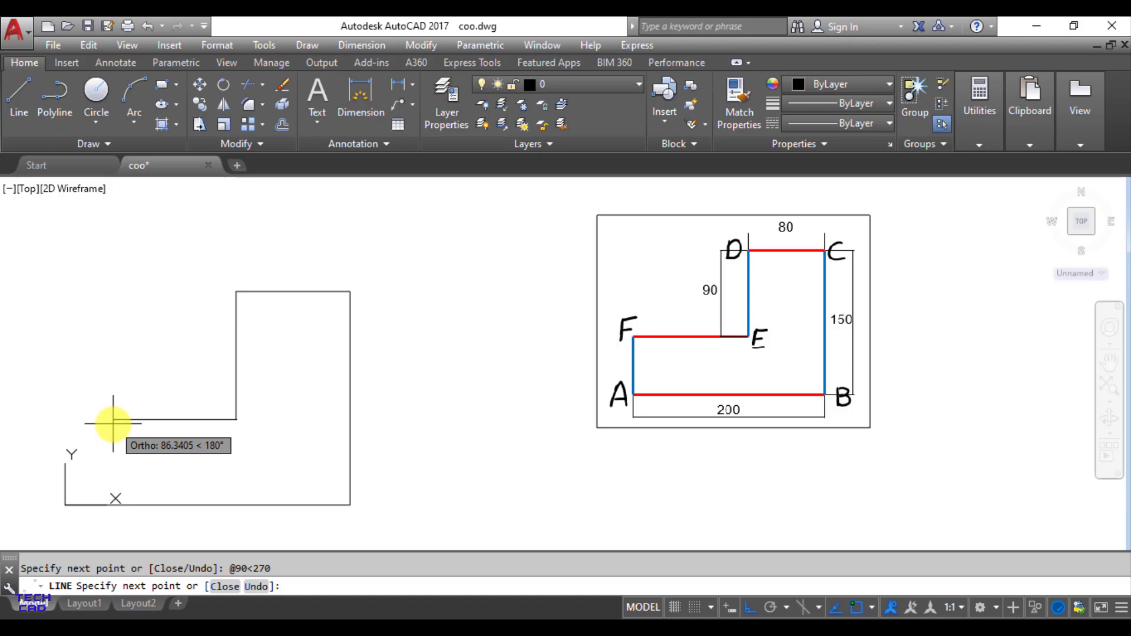
text(@)
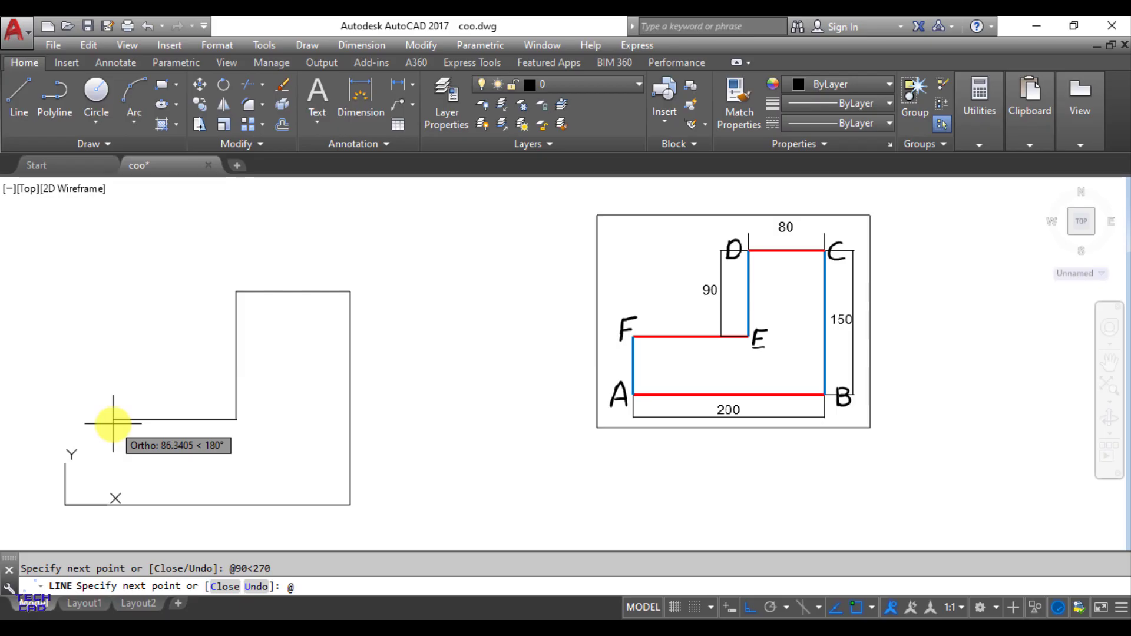
text(@120)
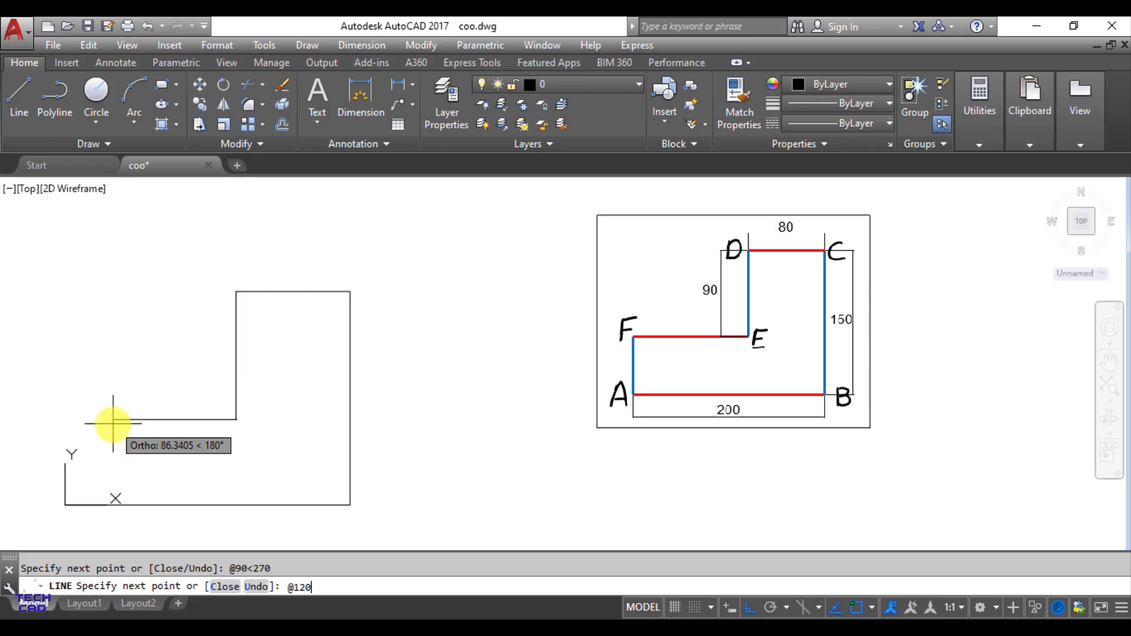
text(<)
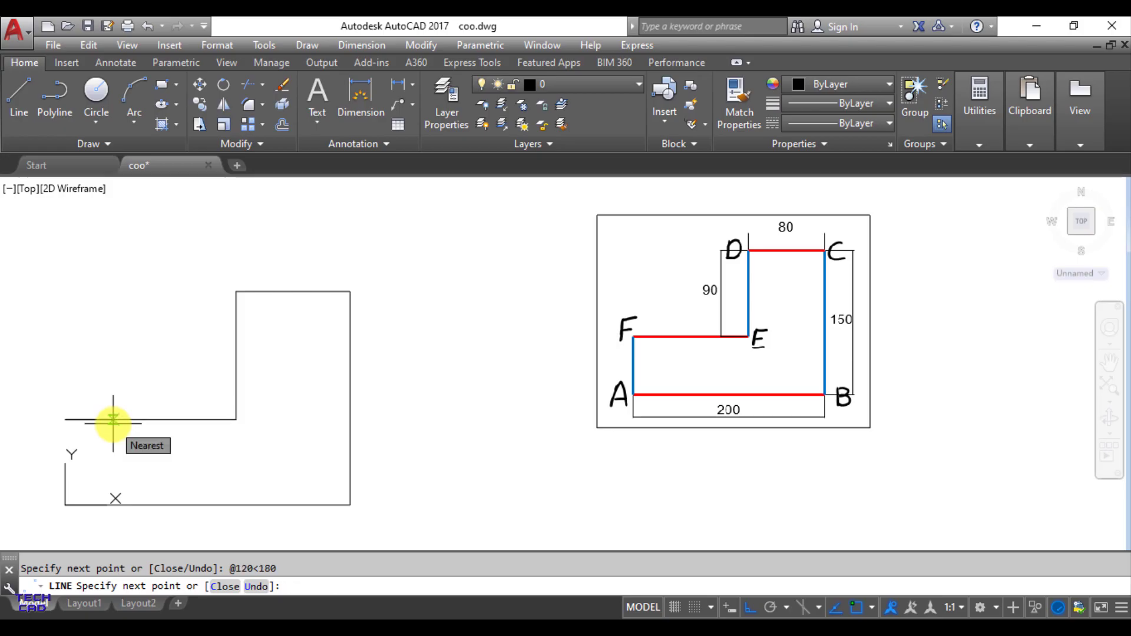
mouse_move(36, 396)
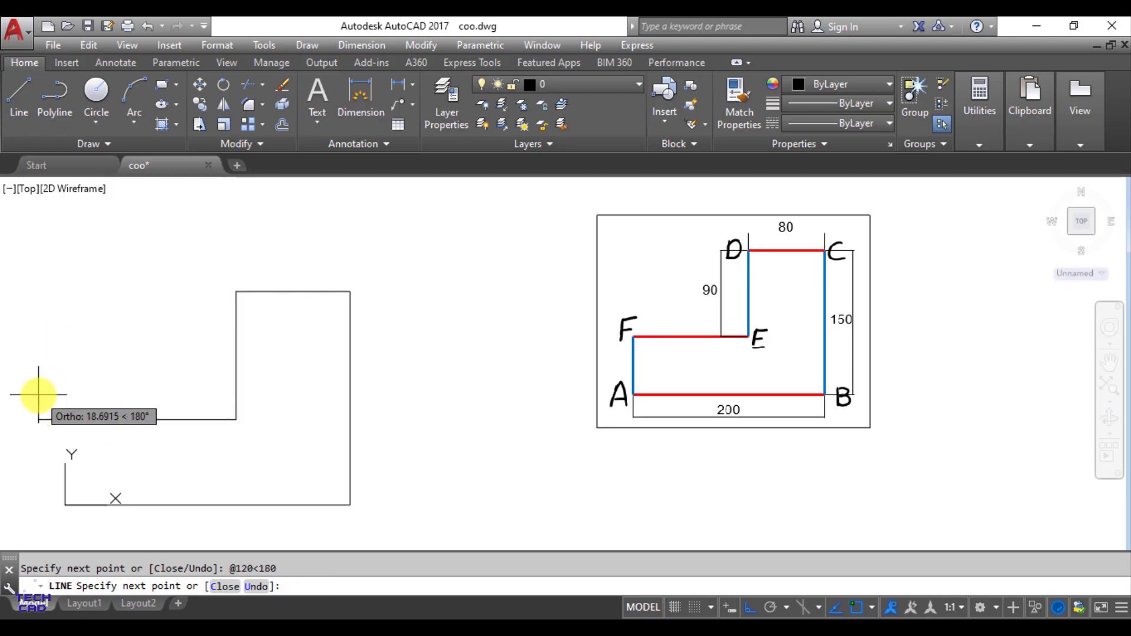
mouse_move(36, 476)
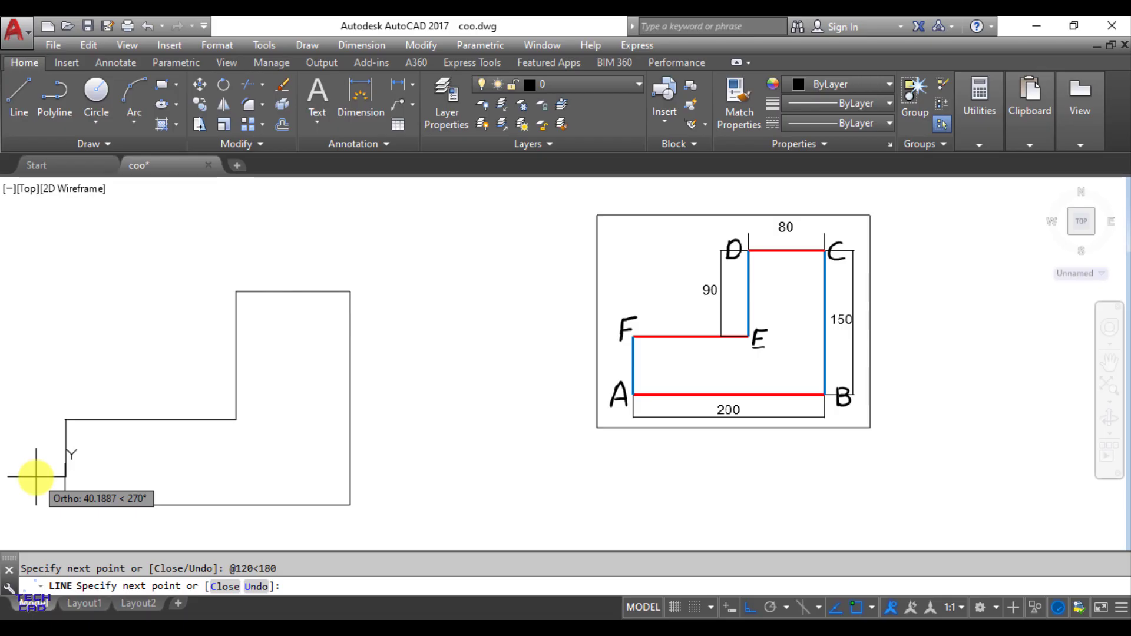
text(@)
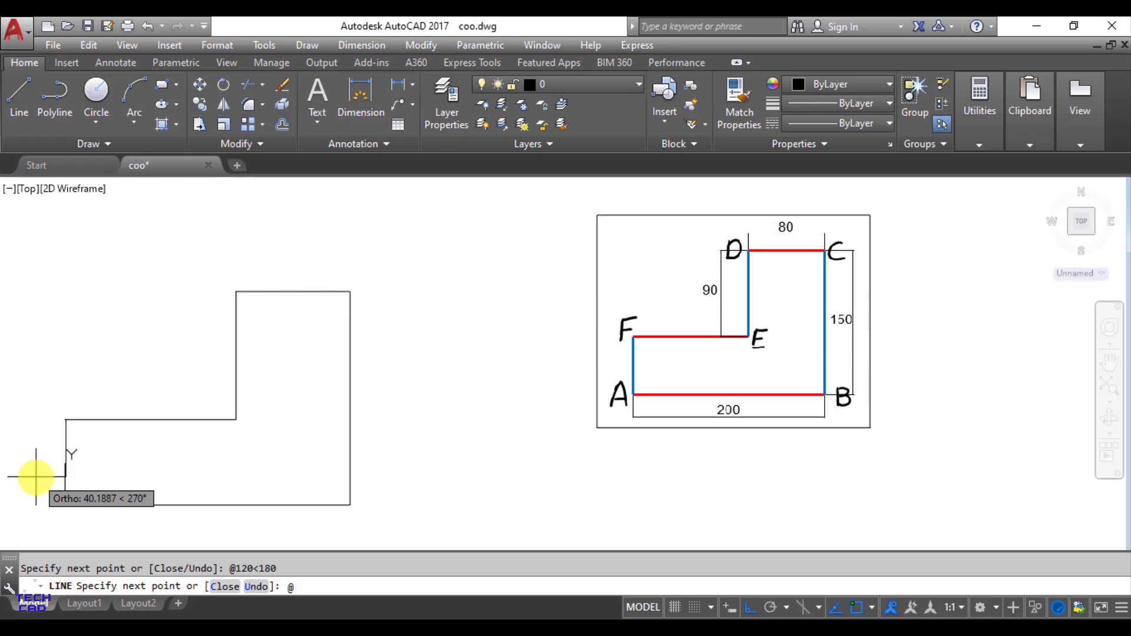
text(@60<)
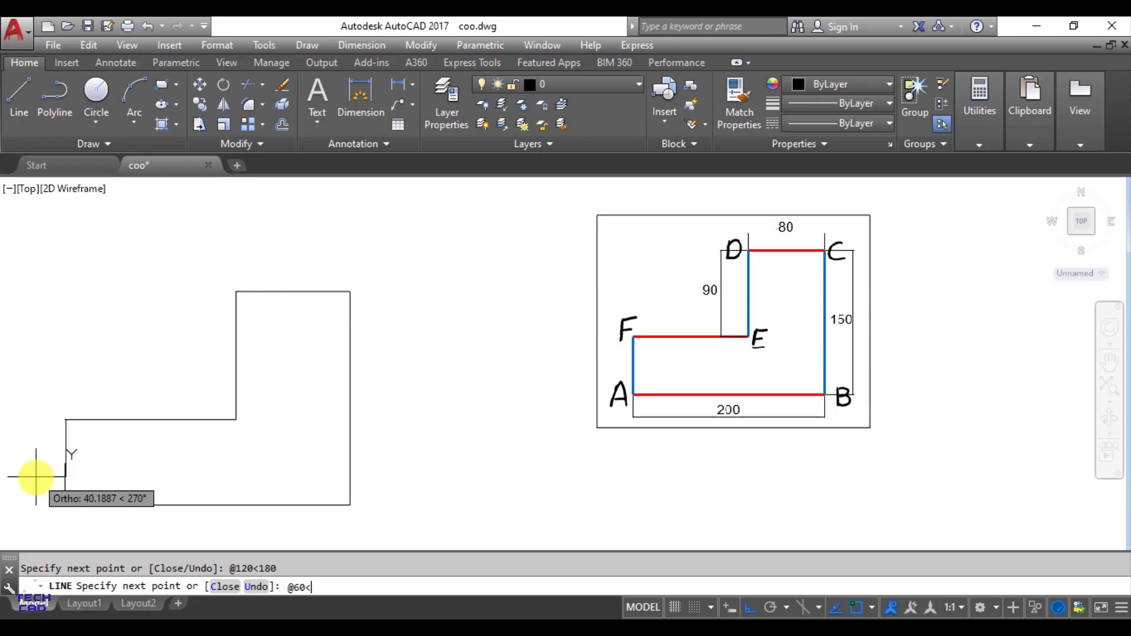
text(2)
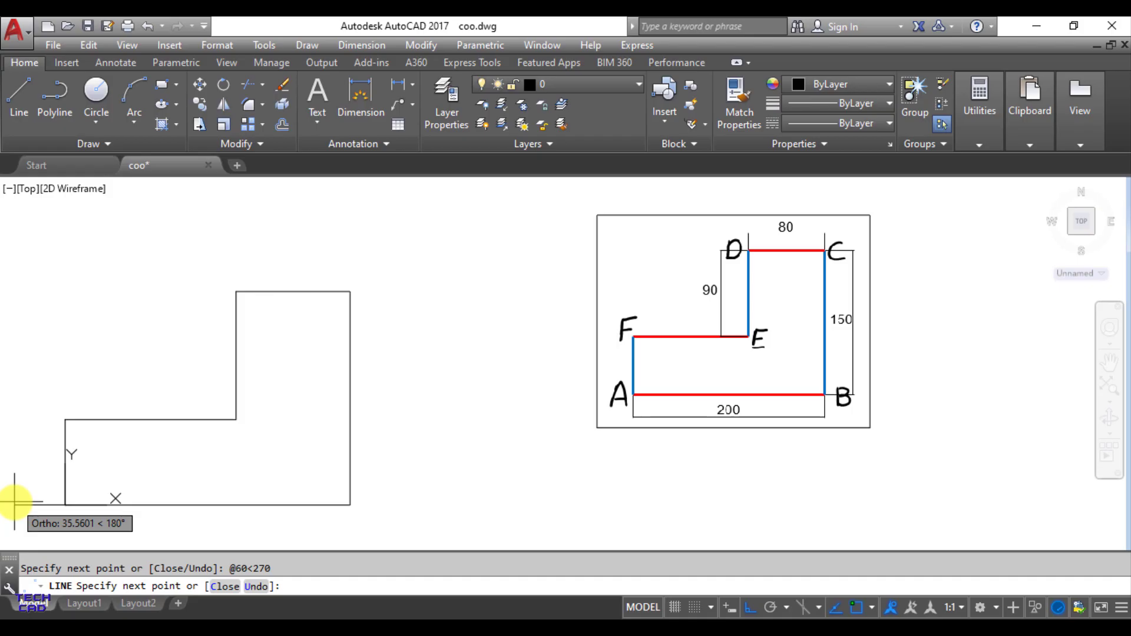
key(Escape)
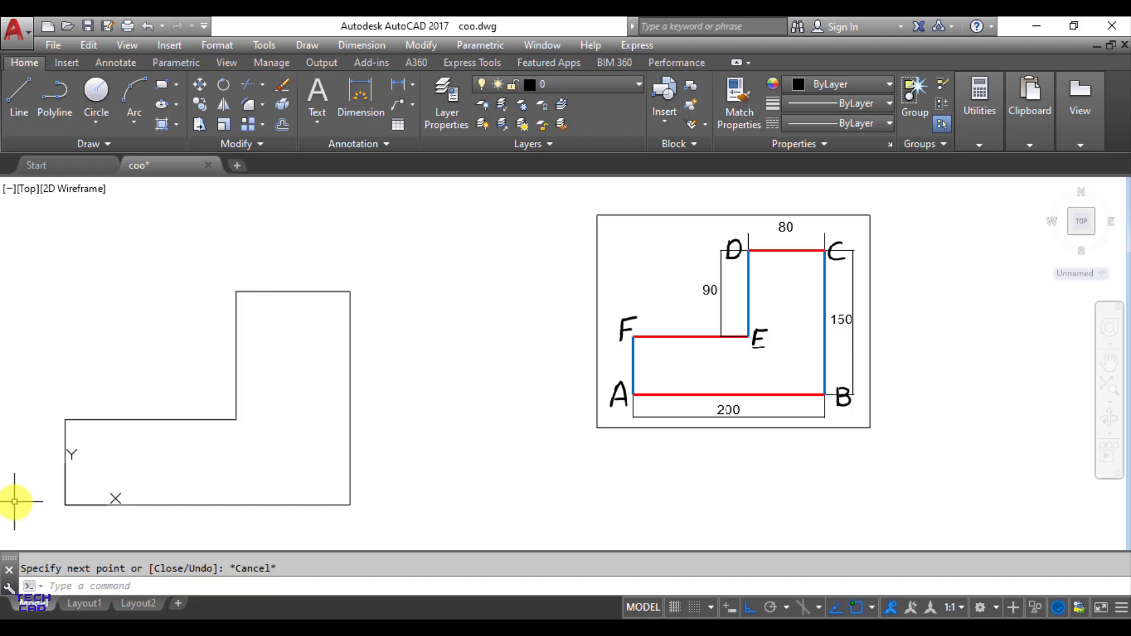
mouse_move(364, 228)
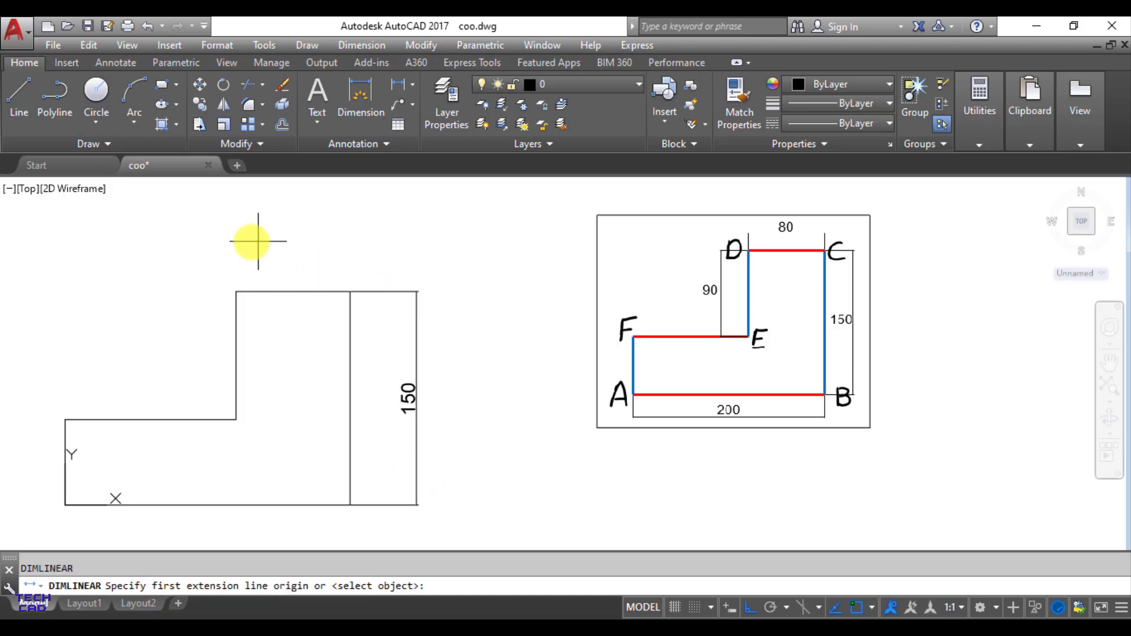
- Place linear dimensions on the 80-unit top edge and the 200-unit bottom edge
click(344, 278)
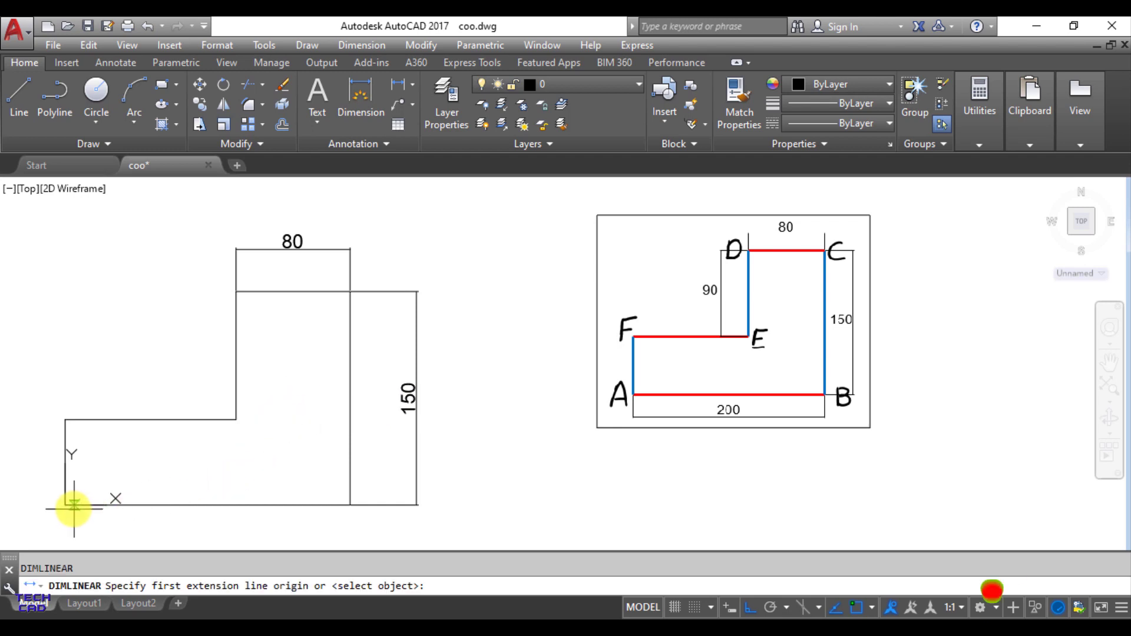
click(346, 527)
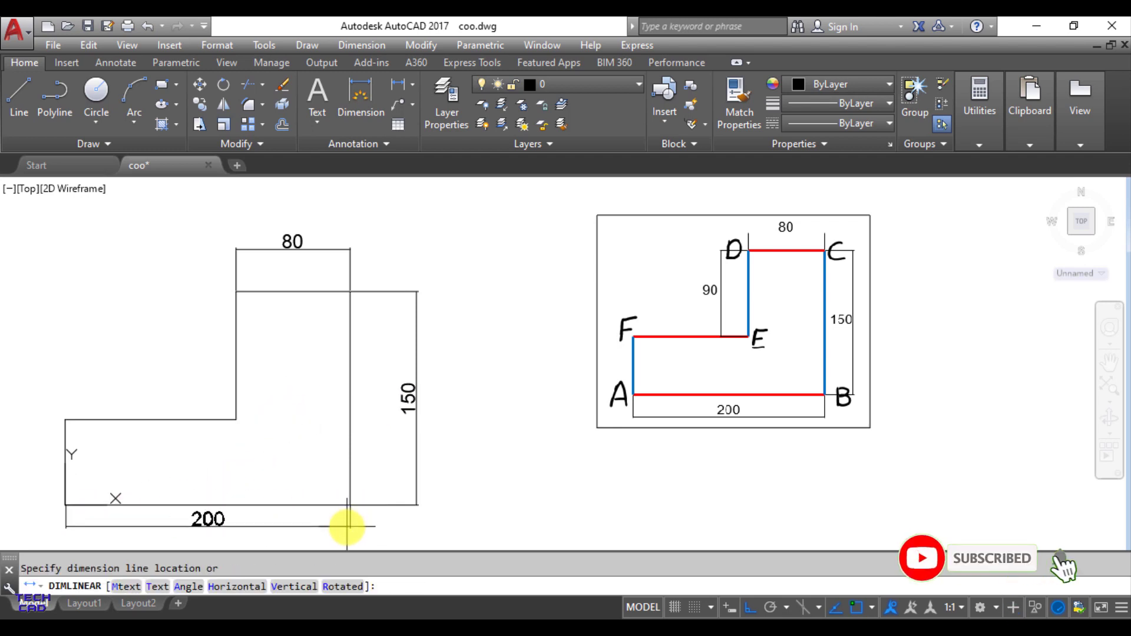